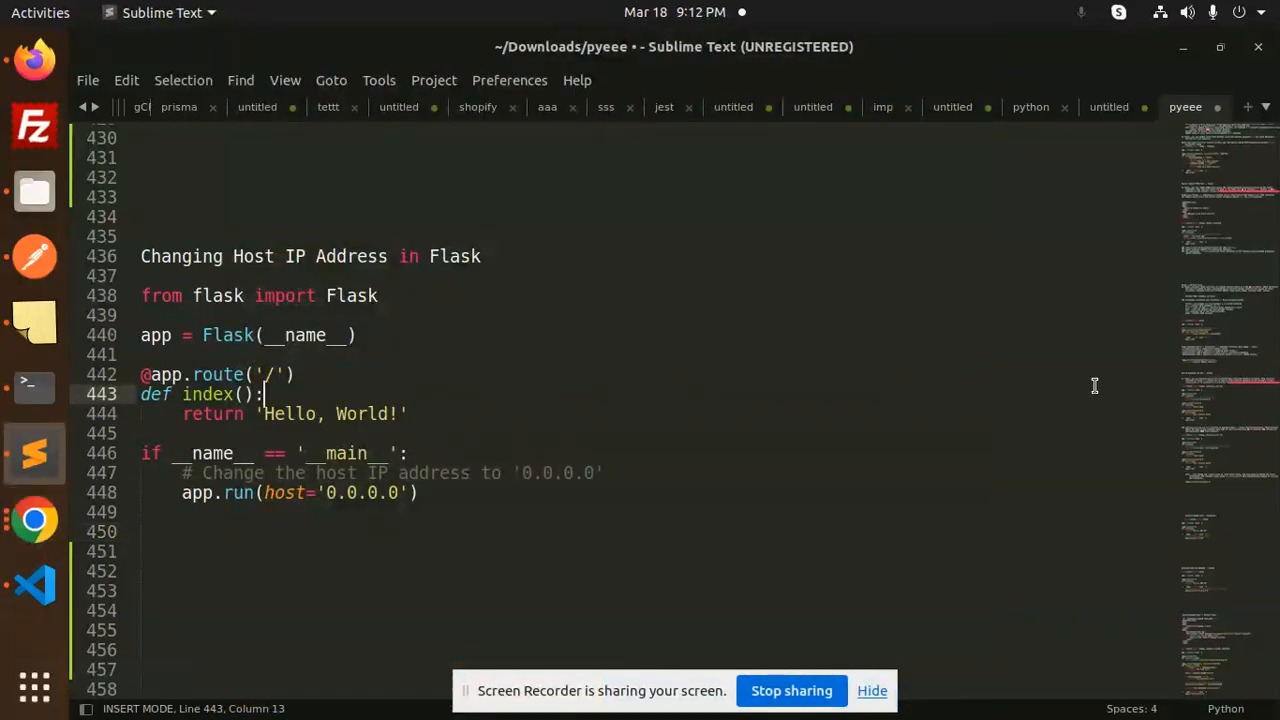
pyautogui.moveTo(368, 278)
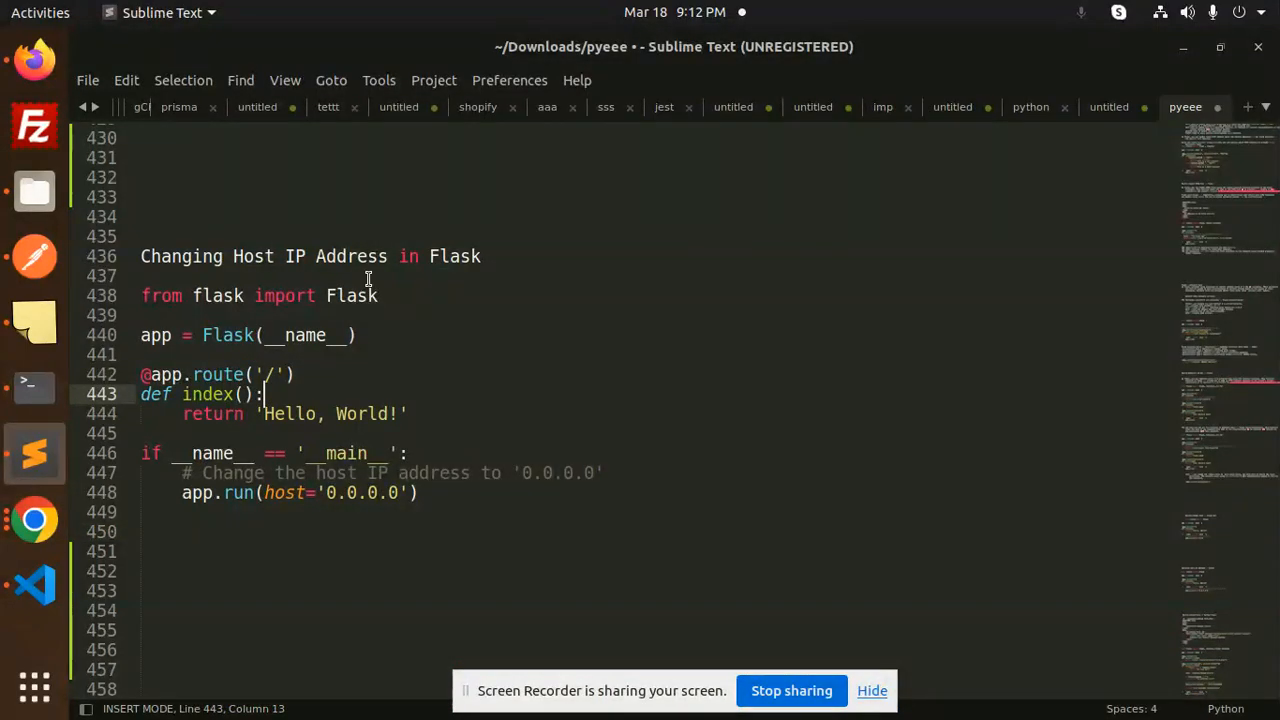
# - Enter 'flask run --port 4002 --host 192.168.1.6' at the Terminal prompt without running it
pyautogui.click(380, 256)
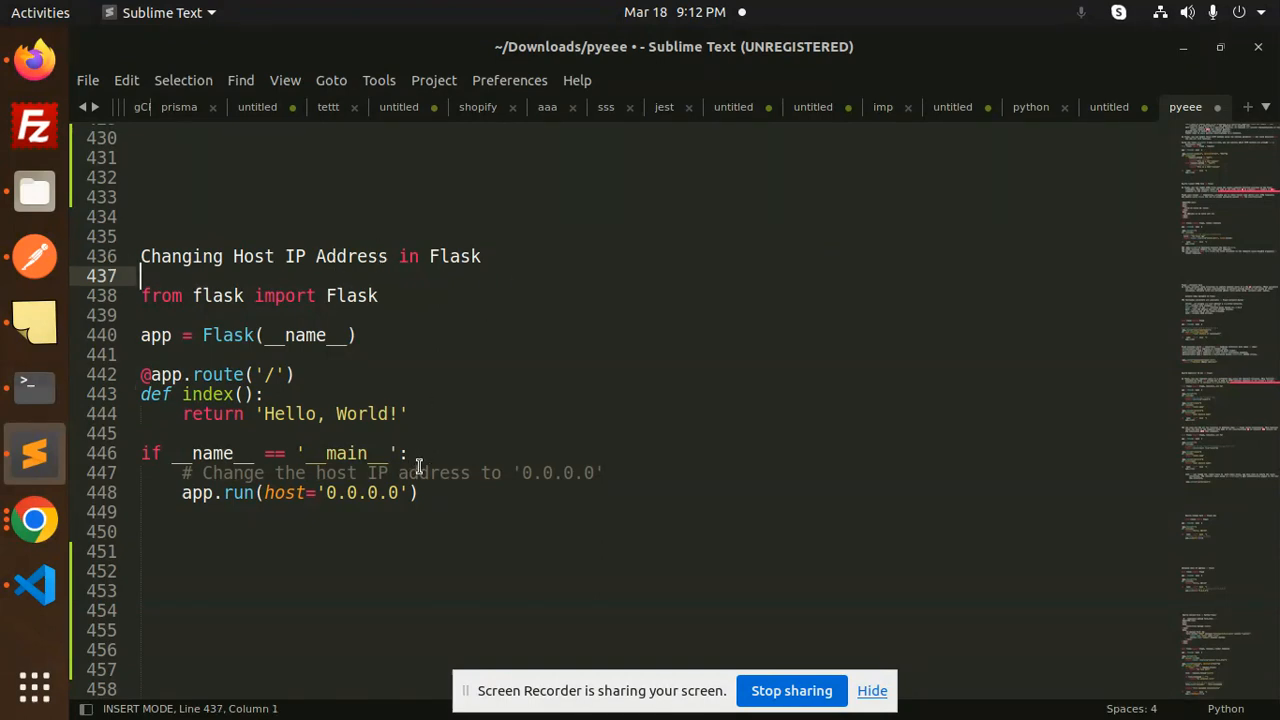
pyautogui.moveTo(538, 408)
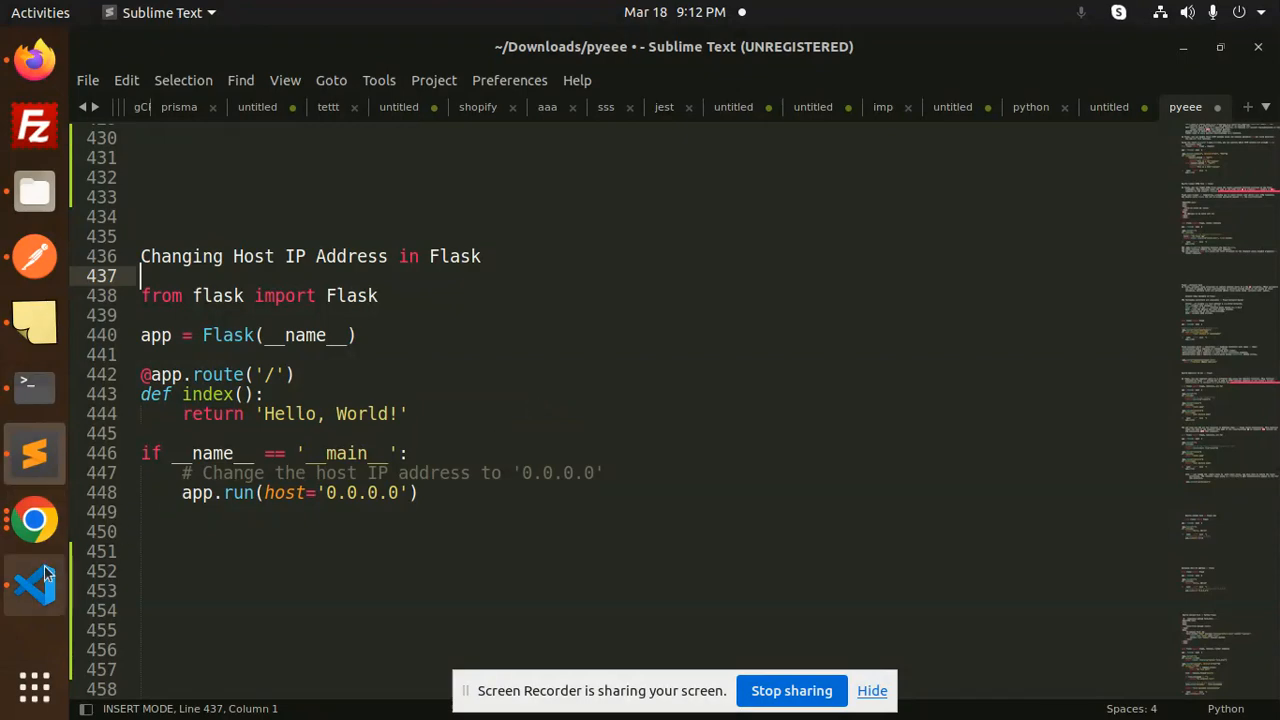
pyautogui.click(34, 387)
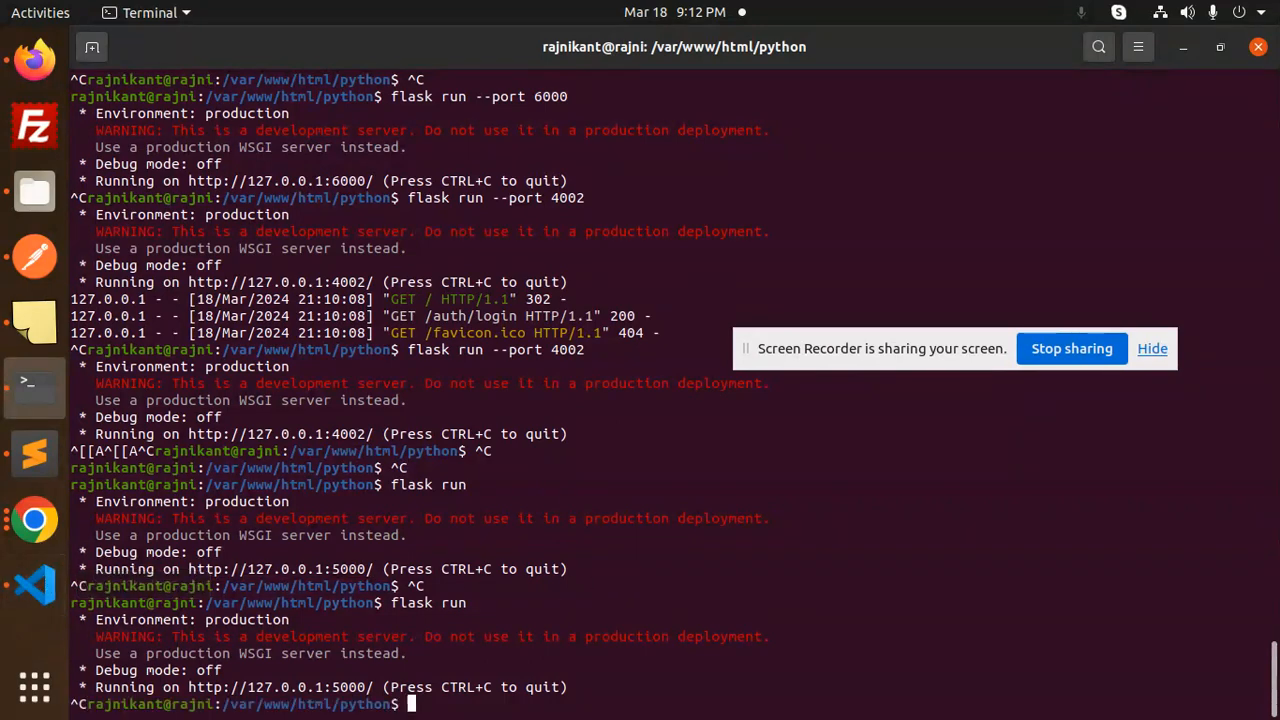
pyautogui.write('flask run --port 4002')
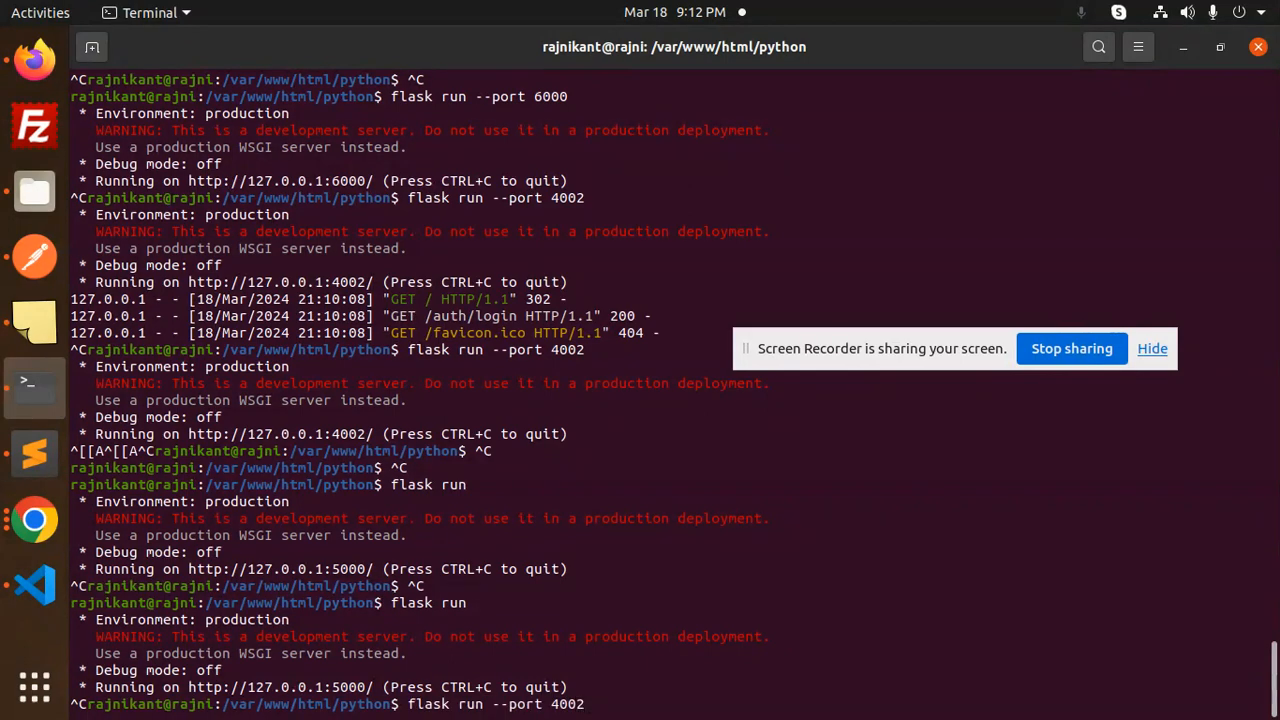
pyautogui.write('--host')
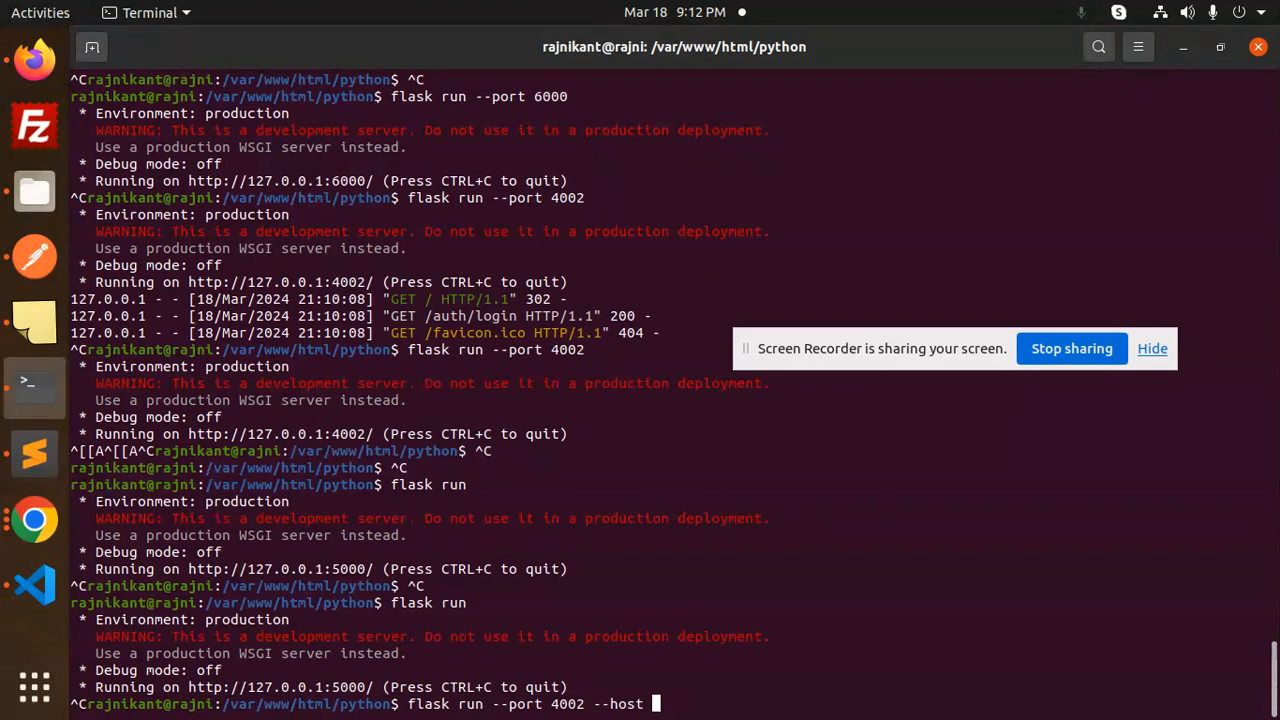
pyautogui.write('192')
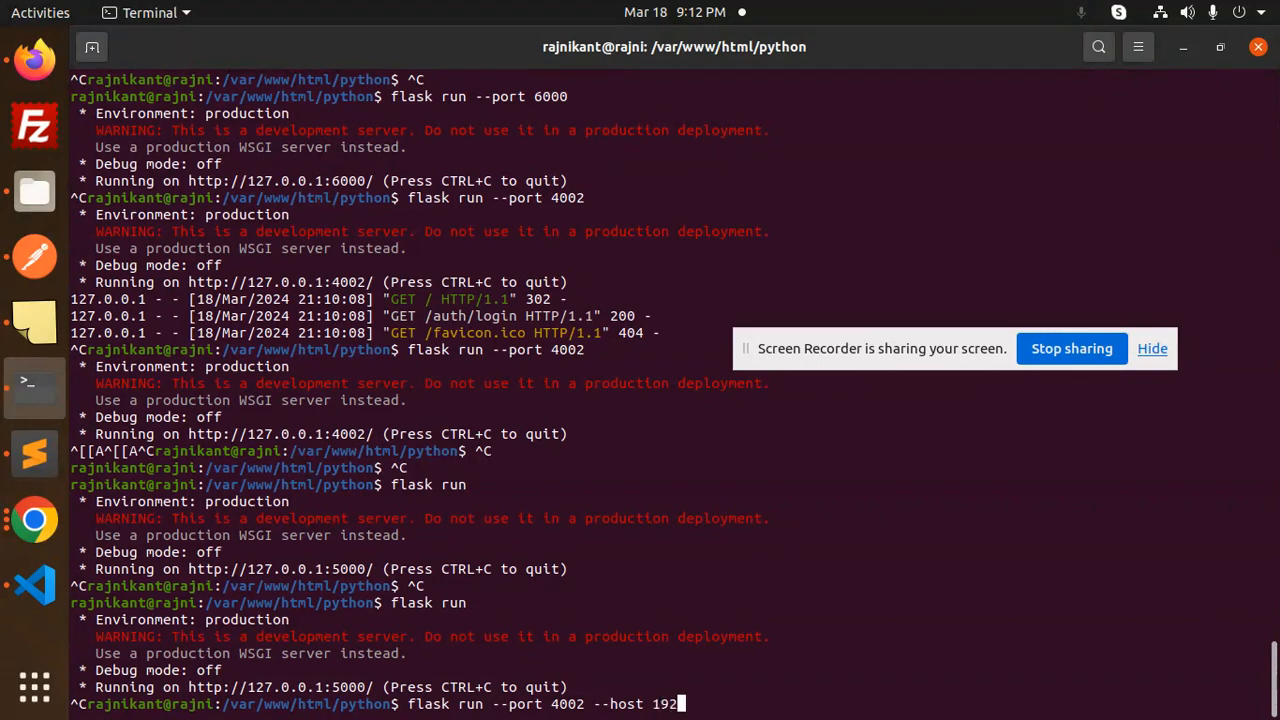
pyautogui.write('.168')
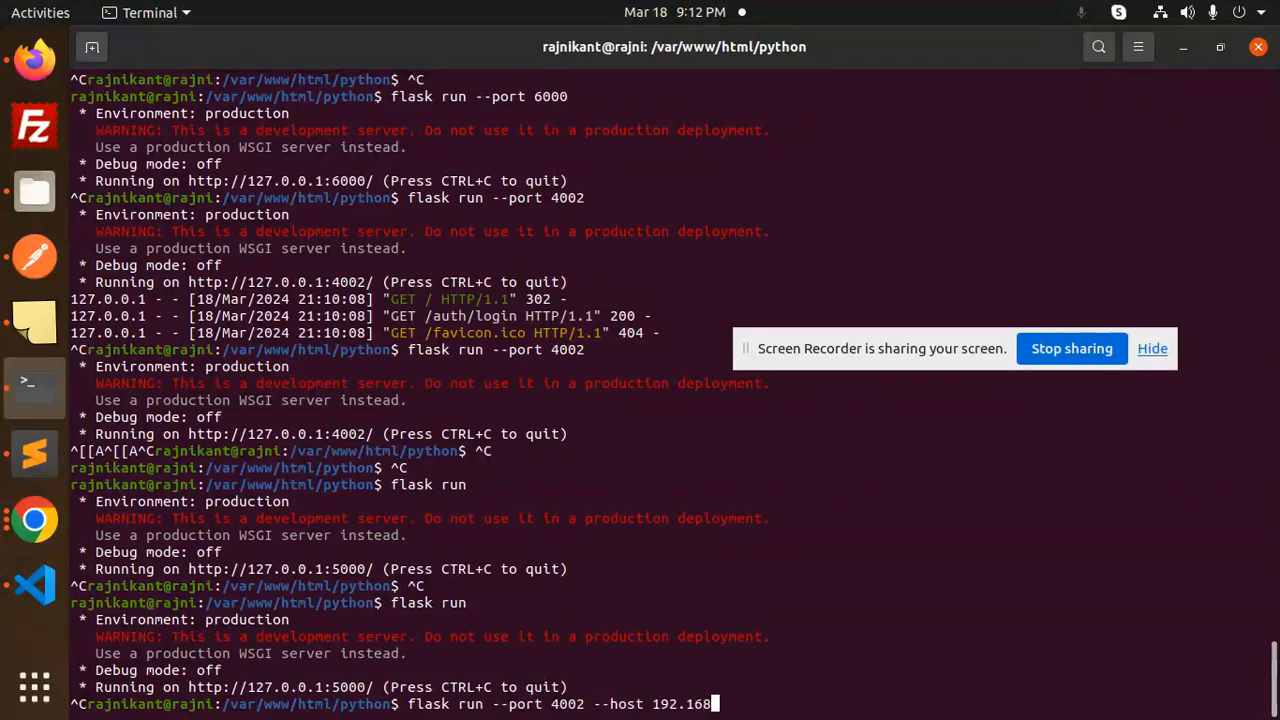
pyautogui.write('.6')
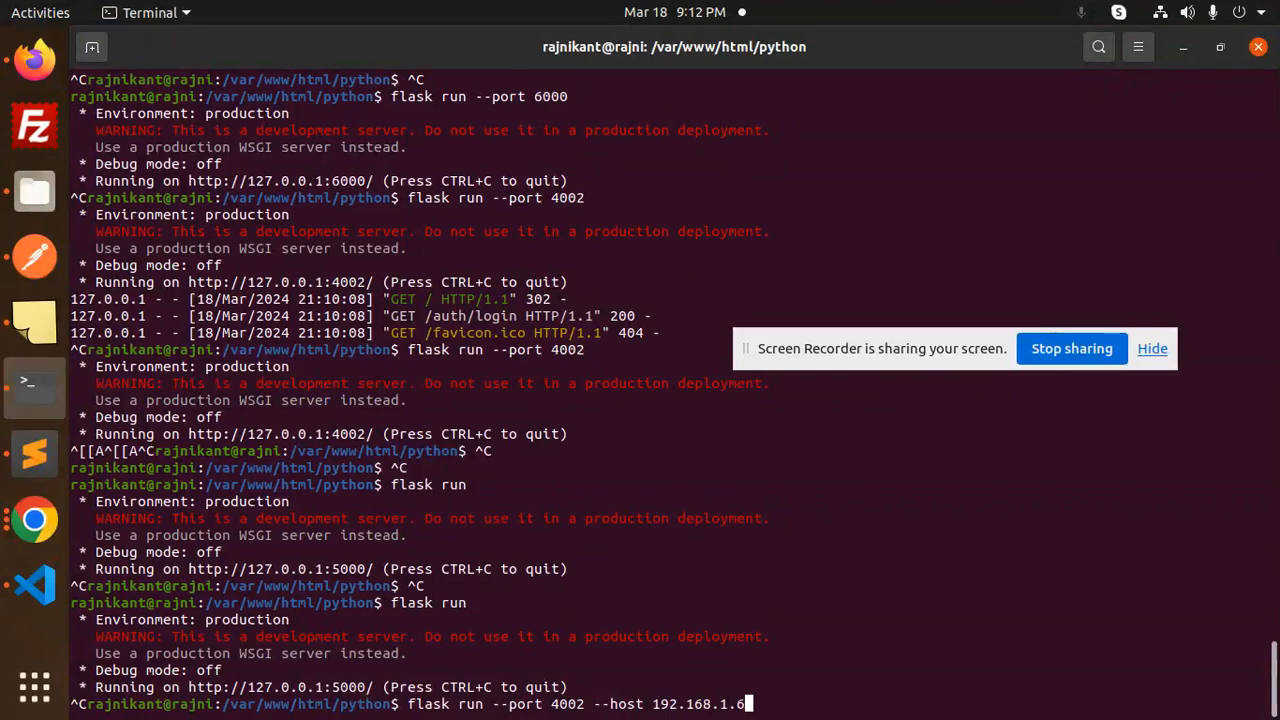
# - Run the Flask command, view the 'Cannot assign requested address' OSError, then retype the command
pyautogui.press('Return')
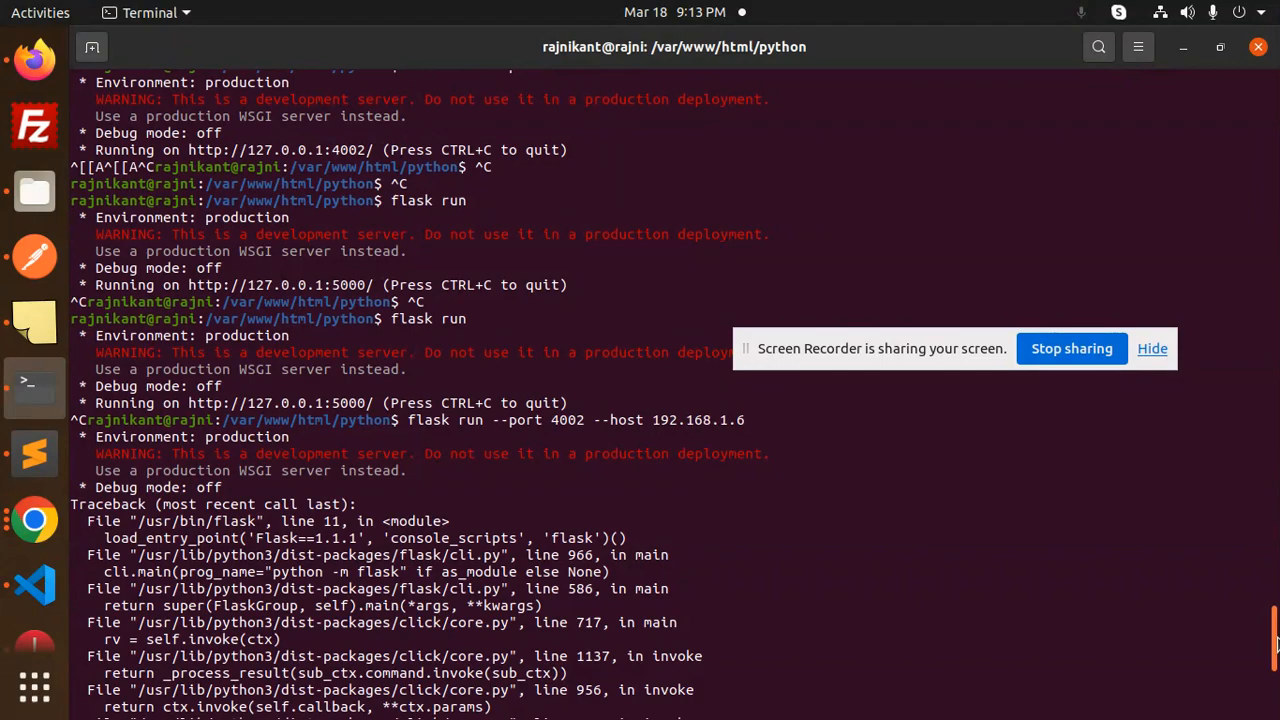
pyautogui.scroll(-3)
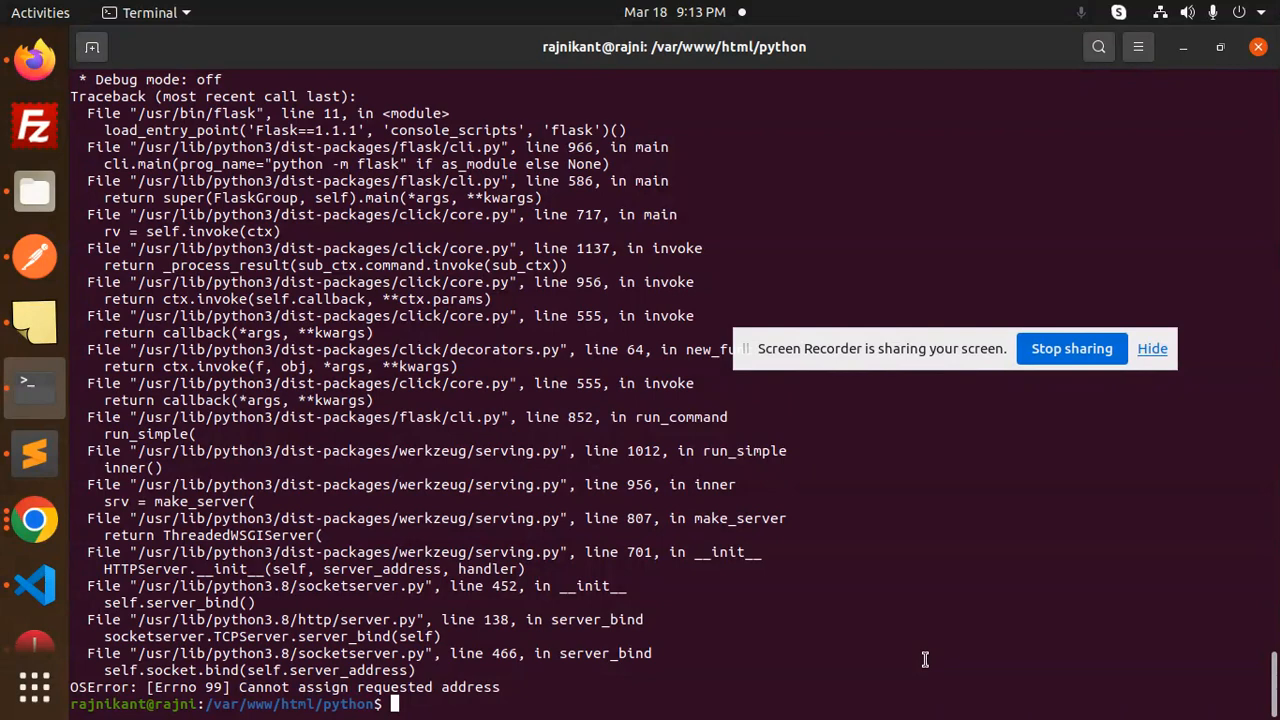
pyautogui.write('flask run --port 4002 --host 192.168.1.6')
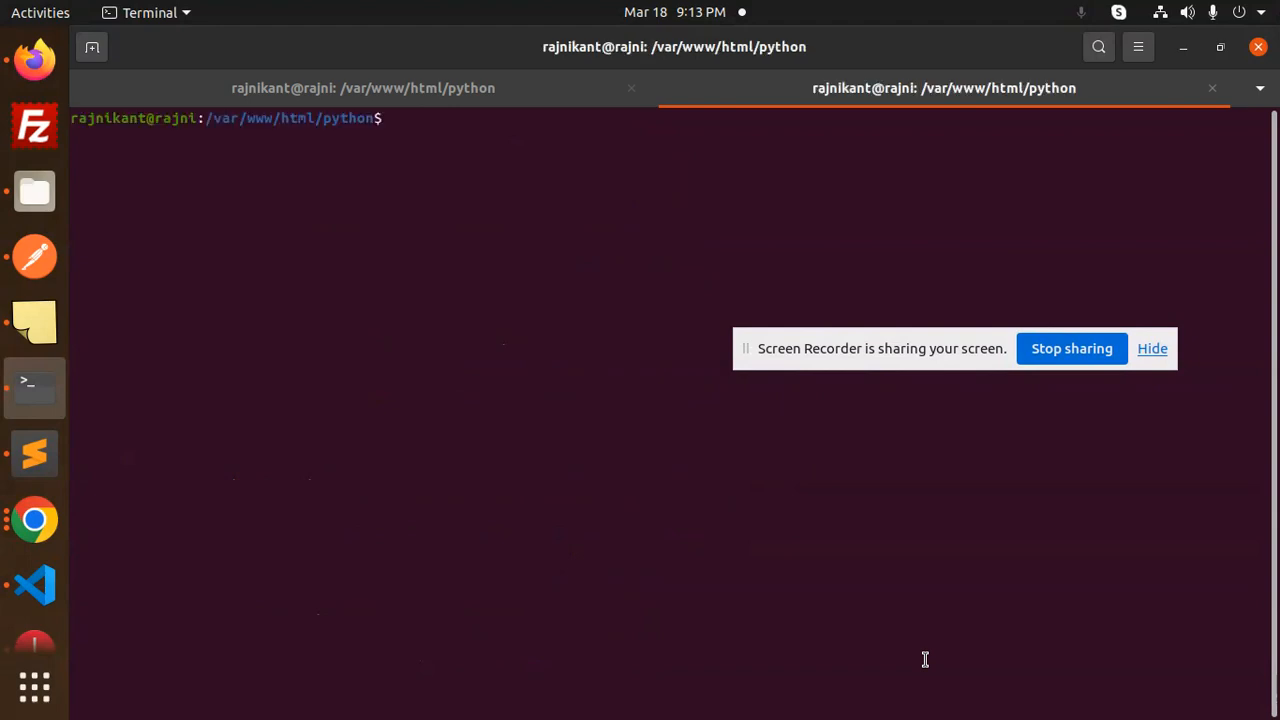
# - Run ifconfig, correcting a typo, to list the machine's network addresses
pyautogui.write('ifo')
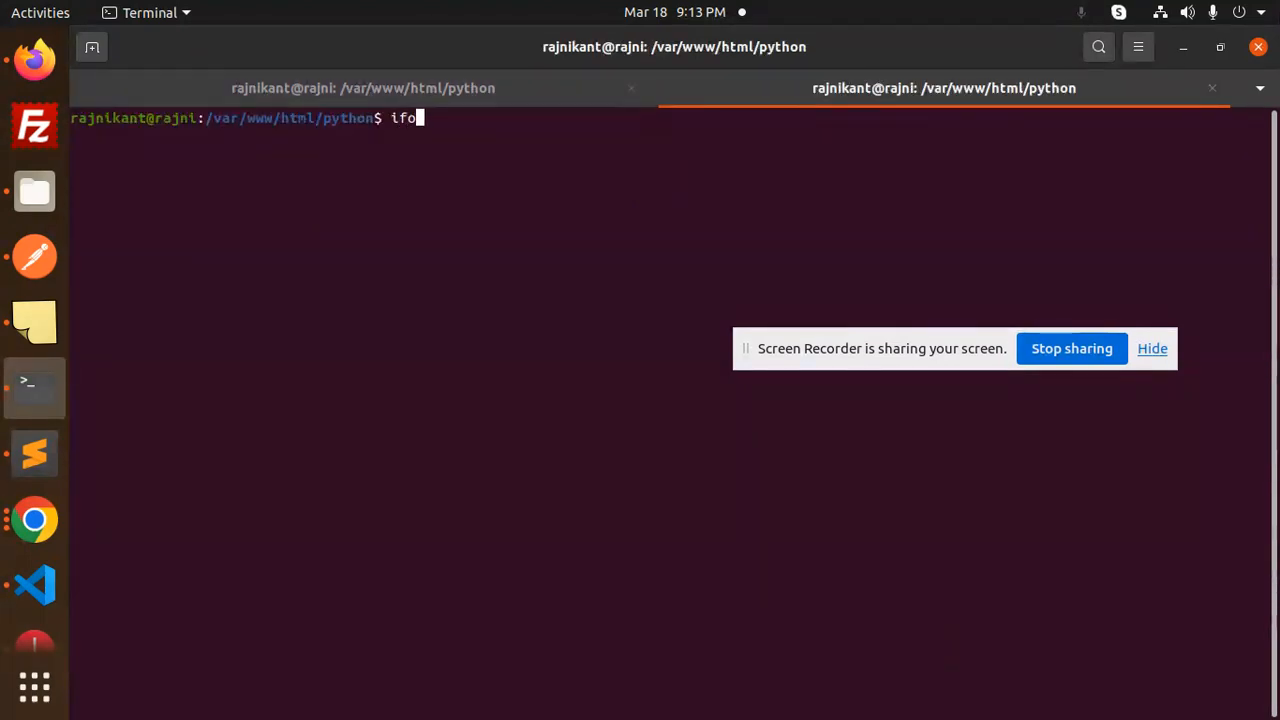
pyautogui.press('BackSpace')
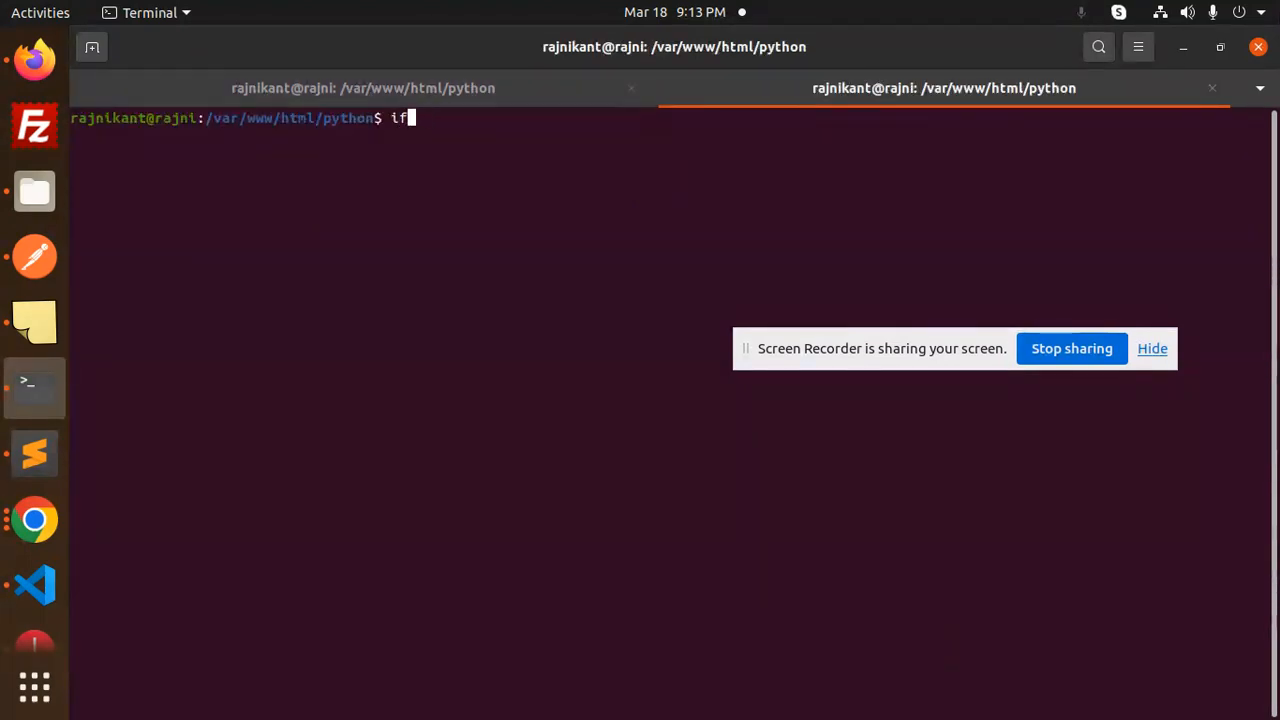
pyautogui.write('conf')
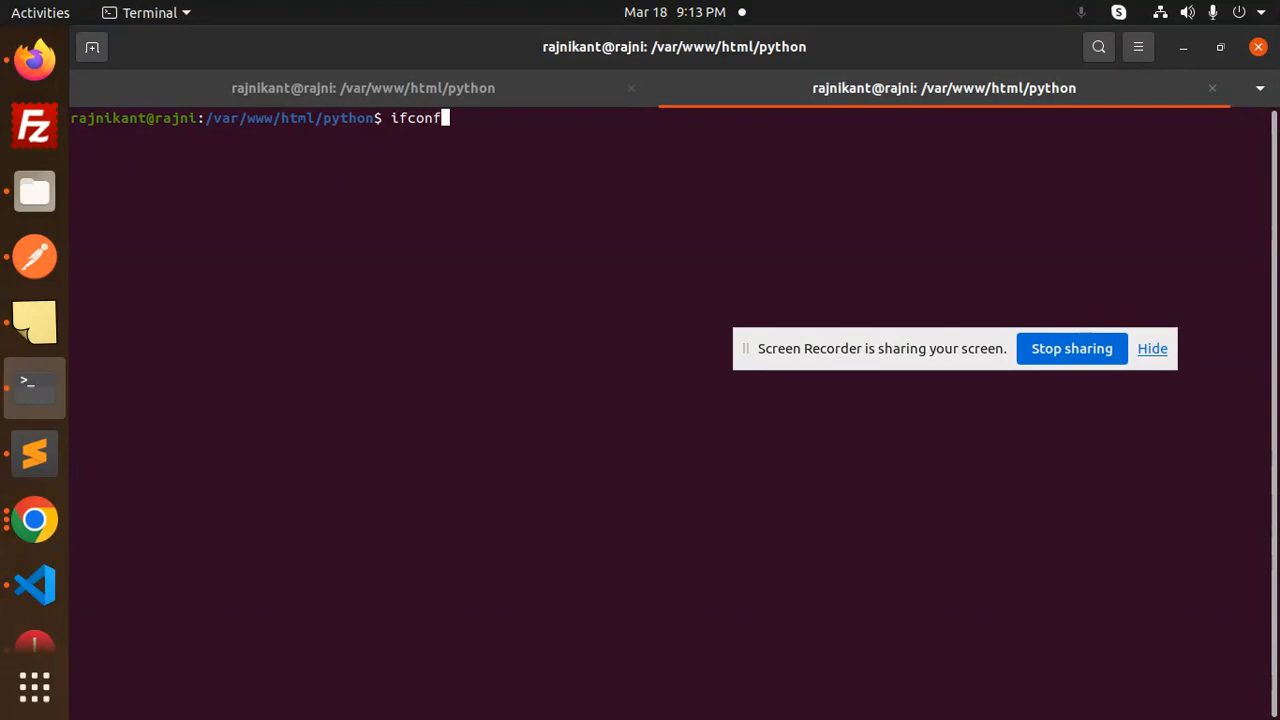
pyautogui.press('Return')
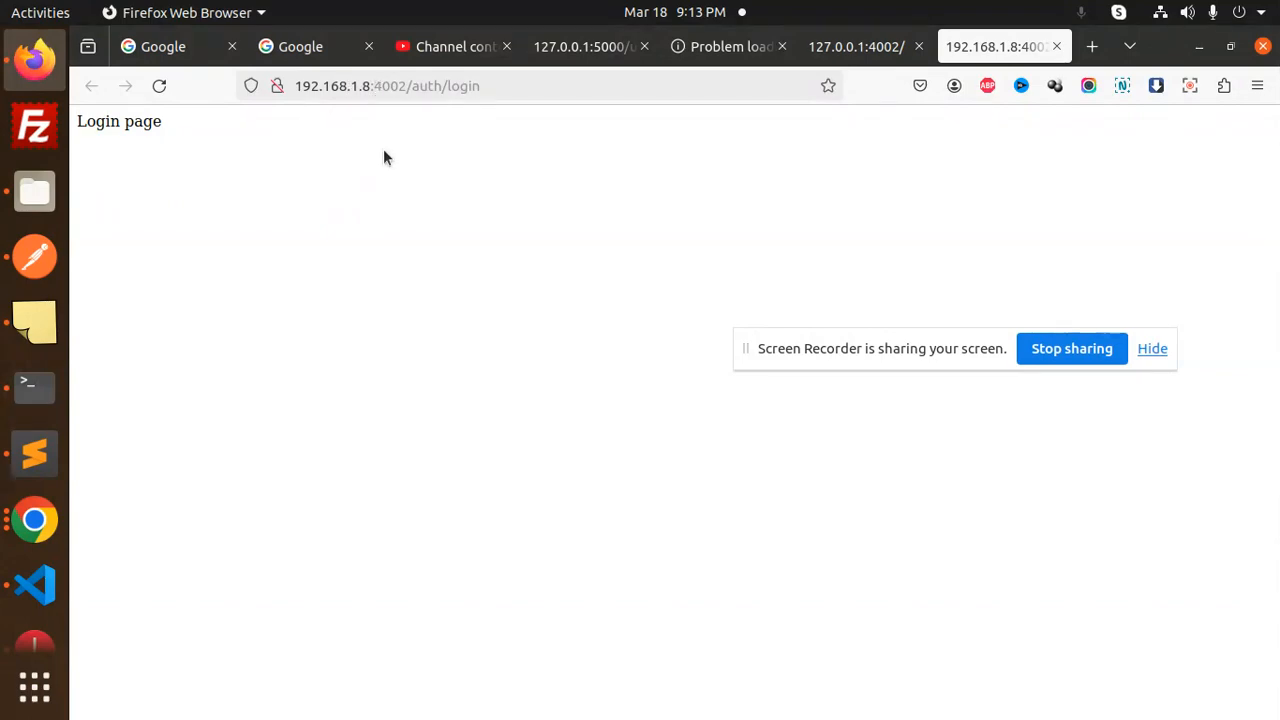
# - Return to the Terminal to check the server log for GET /auth/login requests
pyautogui.click(34, 387)
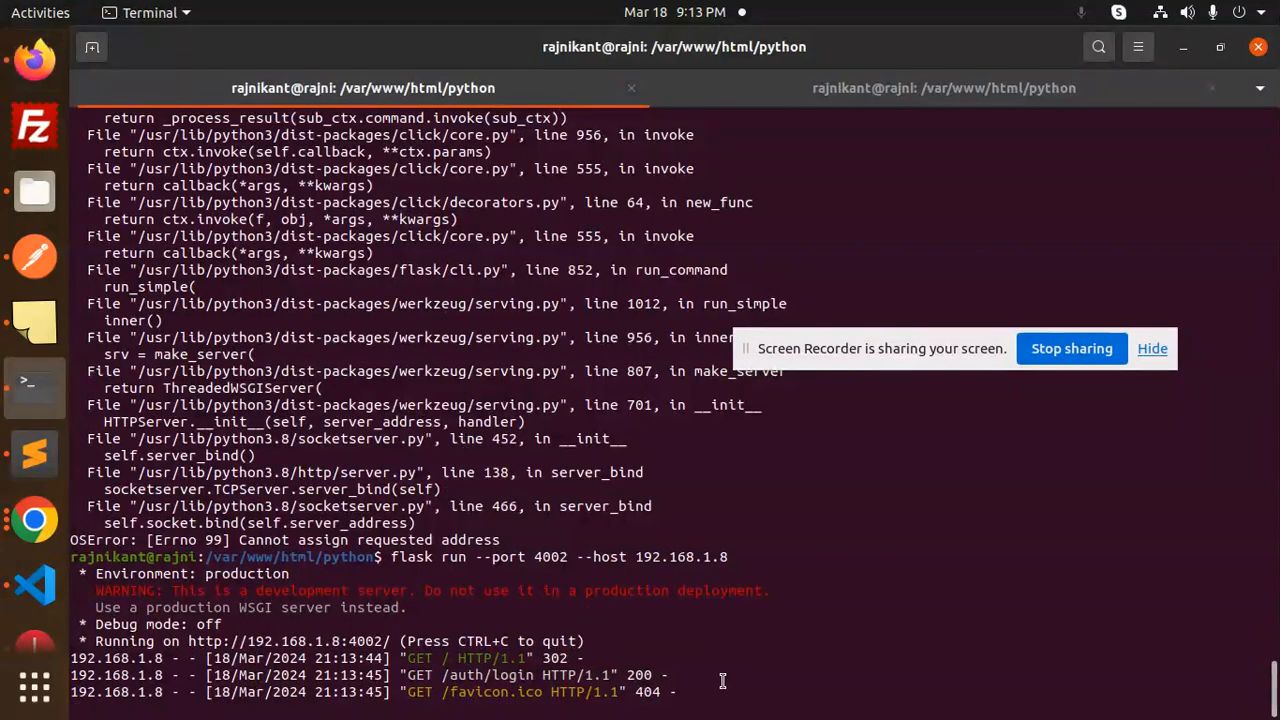